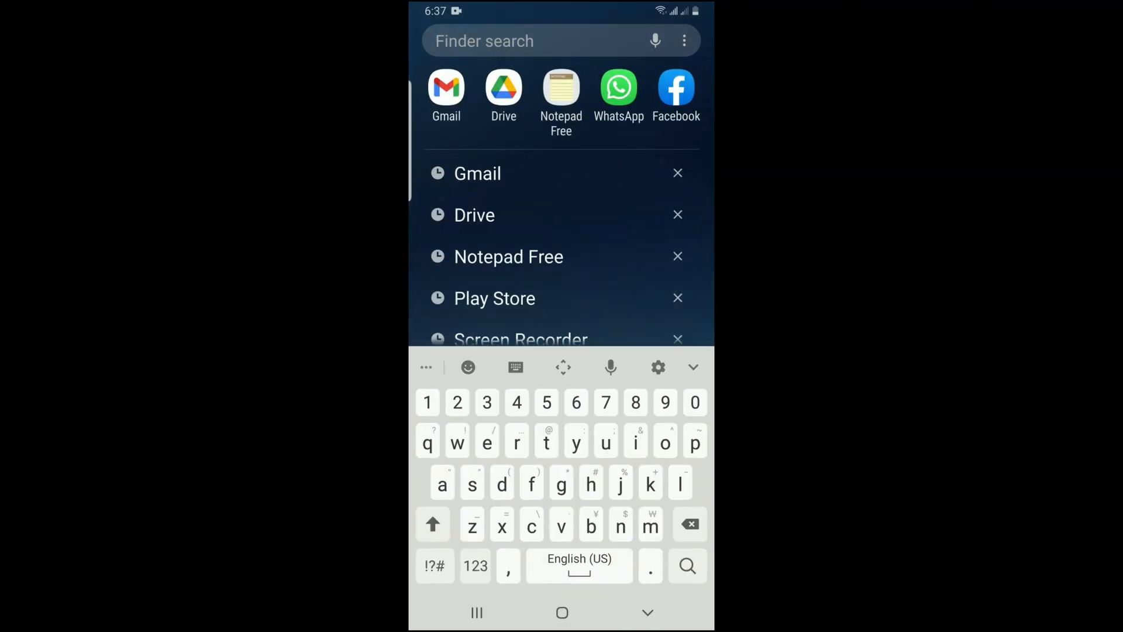
# Launch Gmail from the launcher so the Primary inbox appears
pyautogui.click(478, 173)
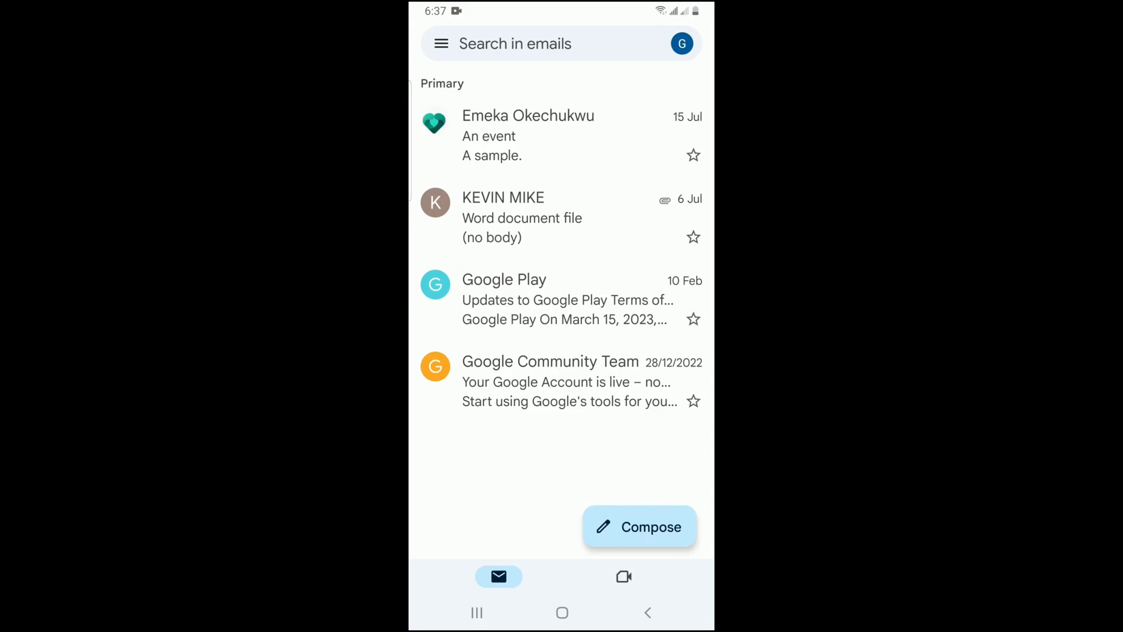
# Compose a new email addressed to your own Gmail address via the suggested recipient
pyautogui.click(640, 527)
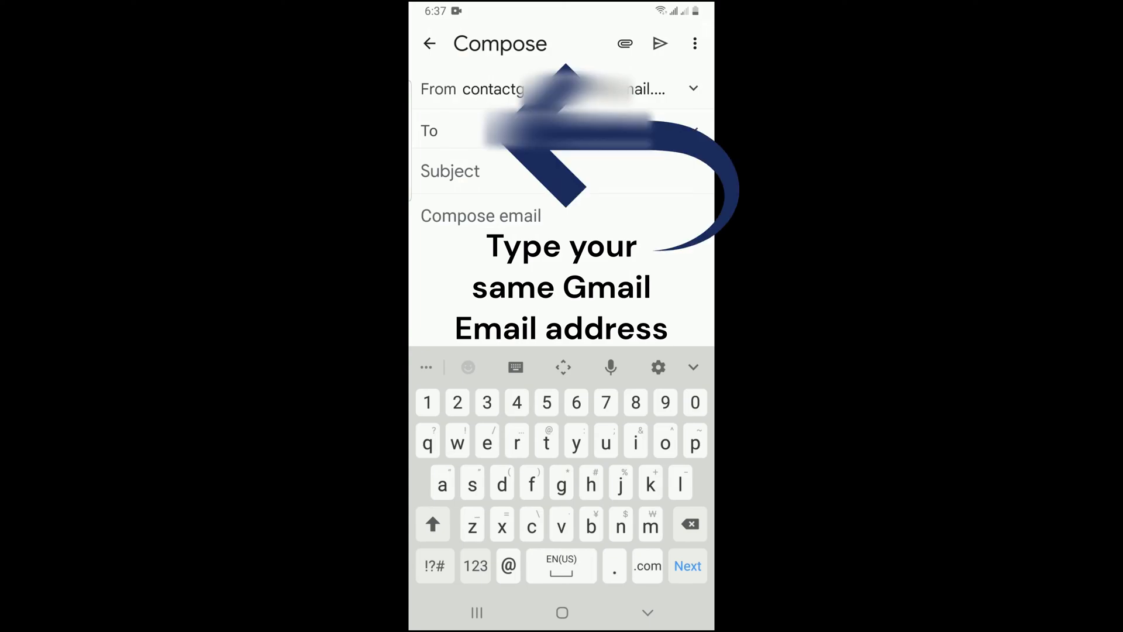
pyautogui.write('conta')
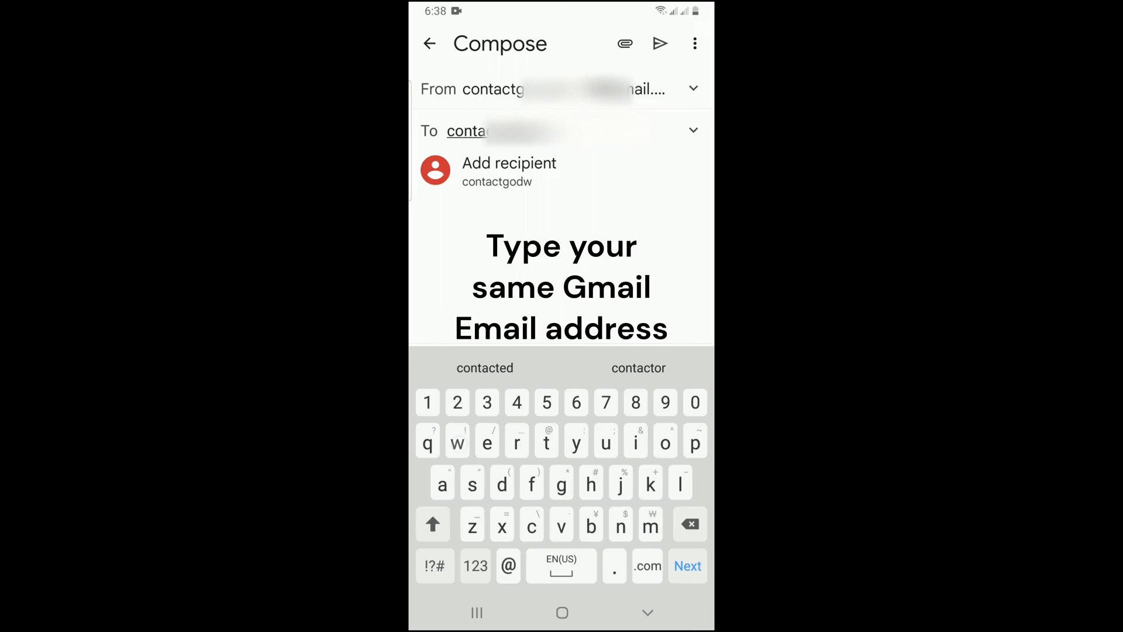
pyautogui.write('inte')
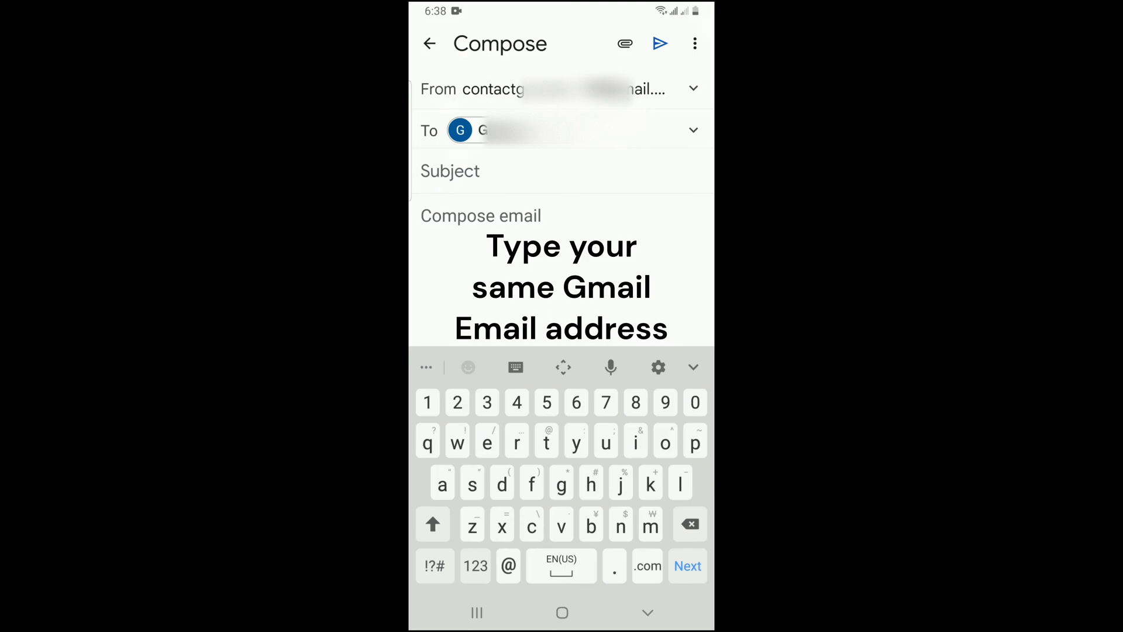
# Enter the subject 'My Saved Photo' and begin adding an attachment
pyautogui.click(433, 524)
pyautogui.write('My Saved')
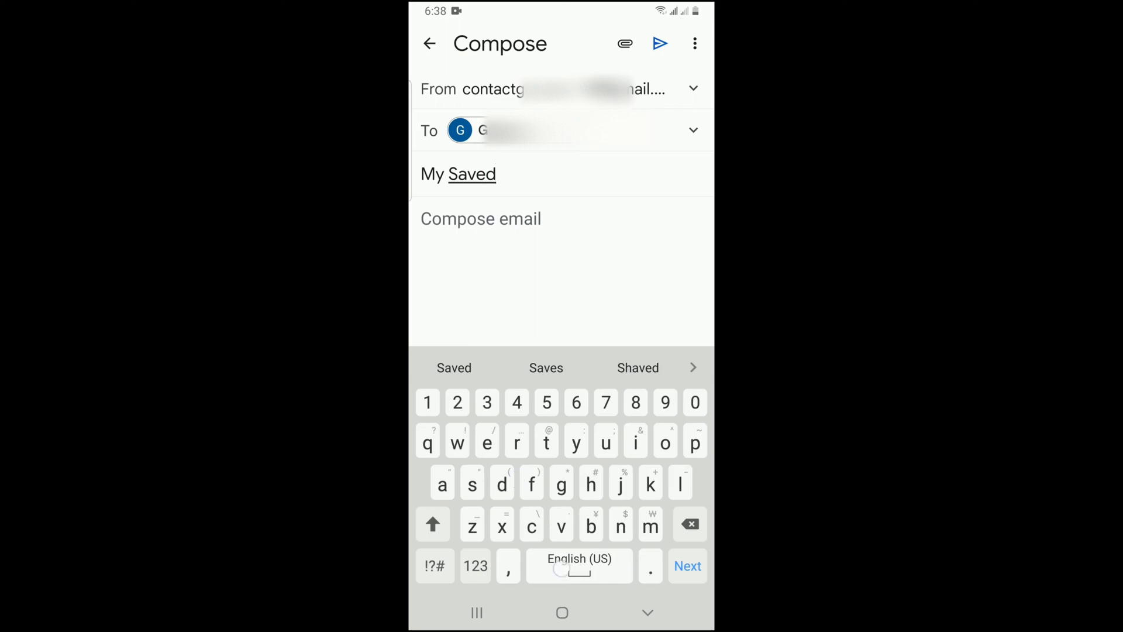
pyautogui.write('P')
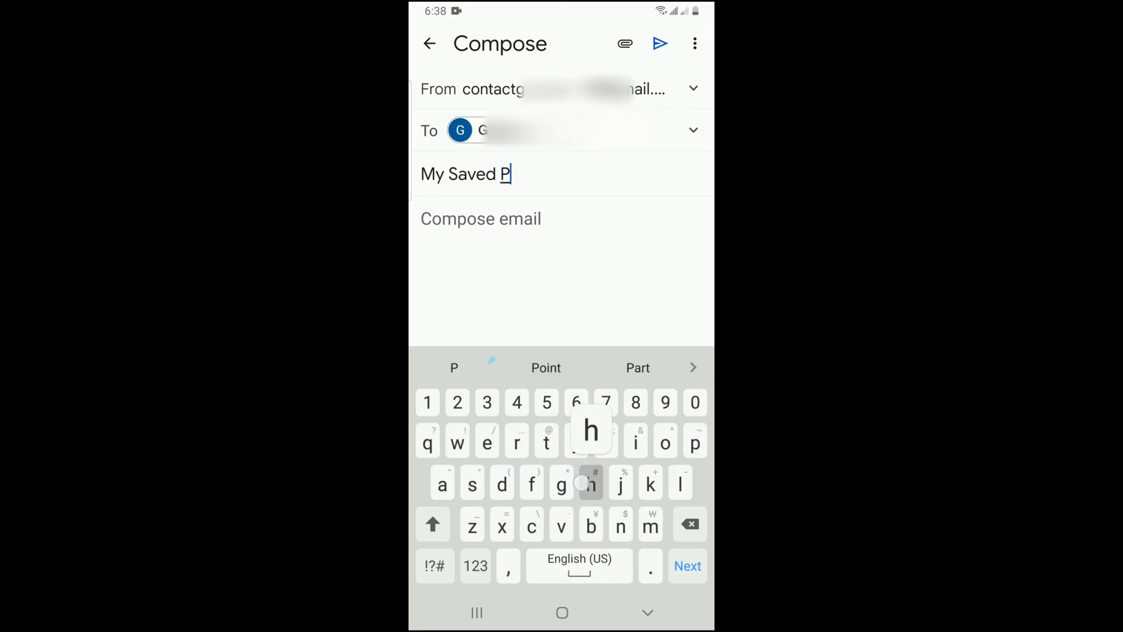
pyautogui.write('hoto')
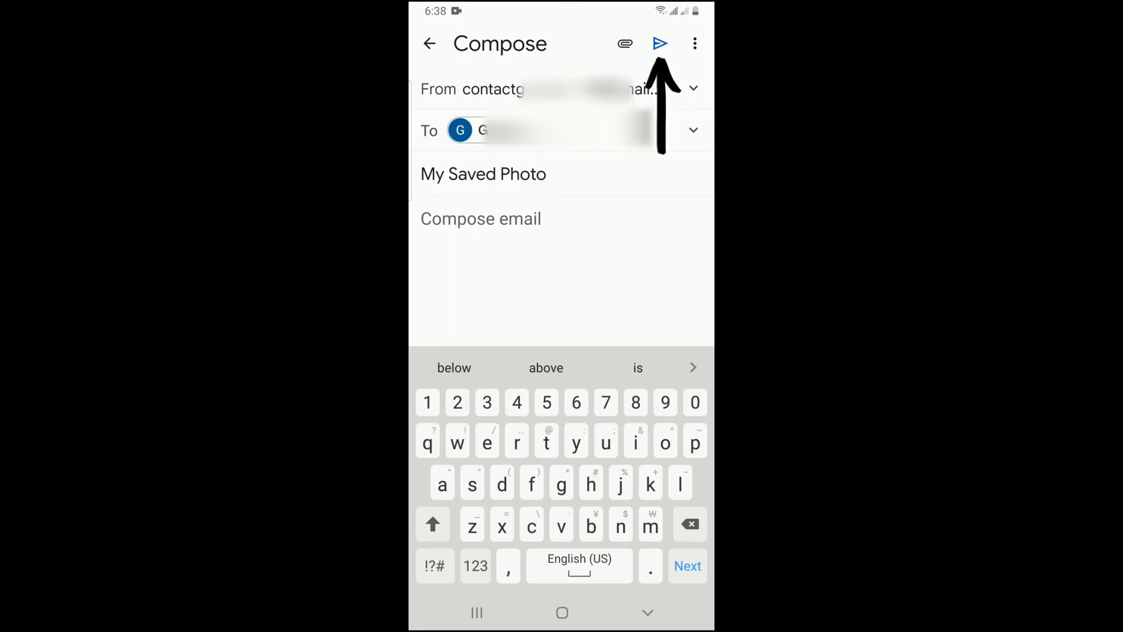
pyautogui.click(625, 43)
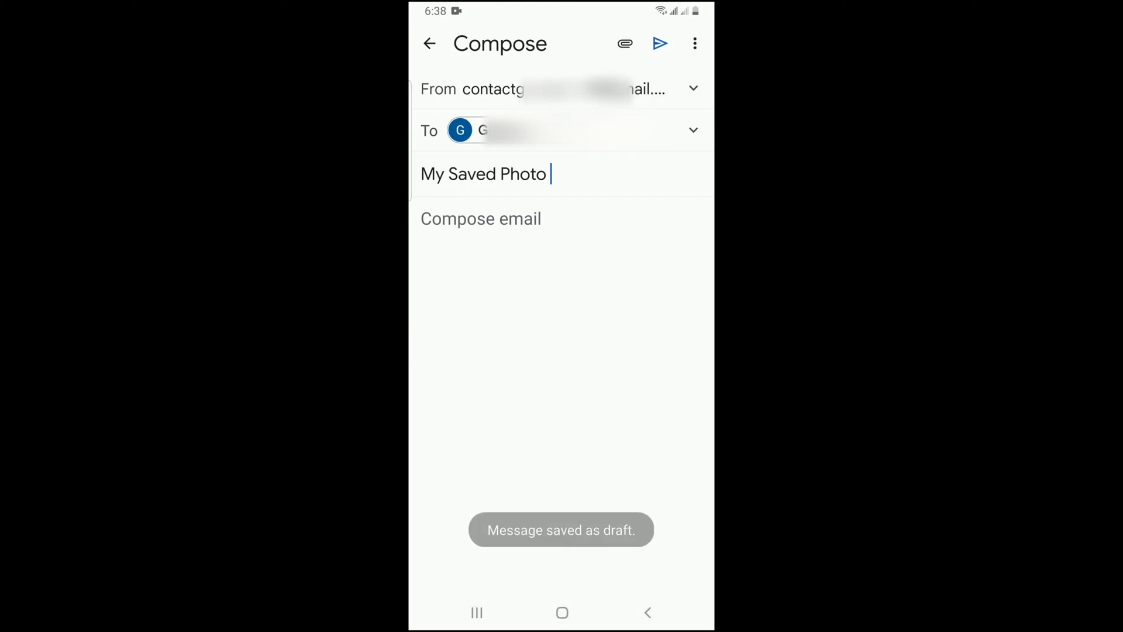
# Attach the 1-15.jpg photo from the phone's Downloads folder
pyautogui.click(624, 43)
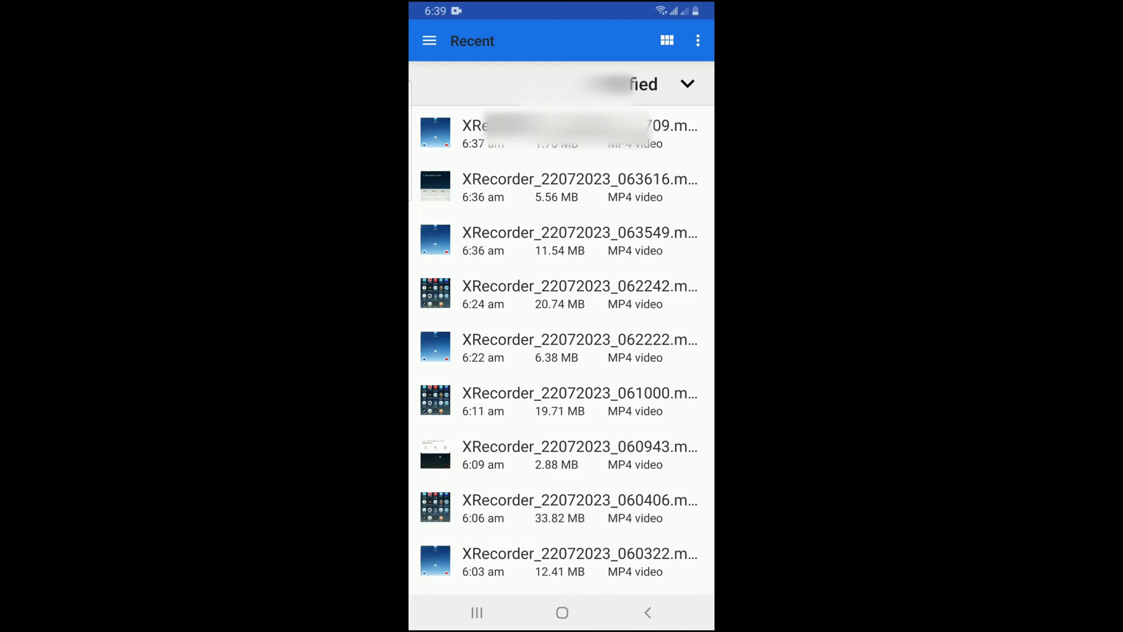
pyautogui.click(430, 41)
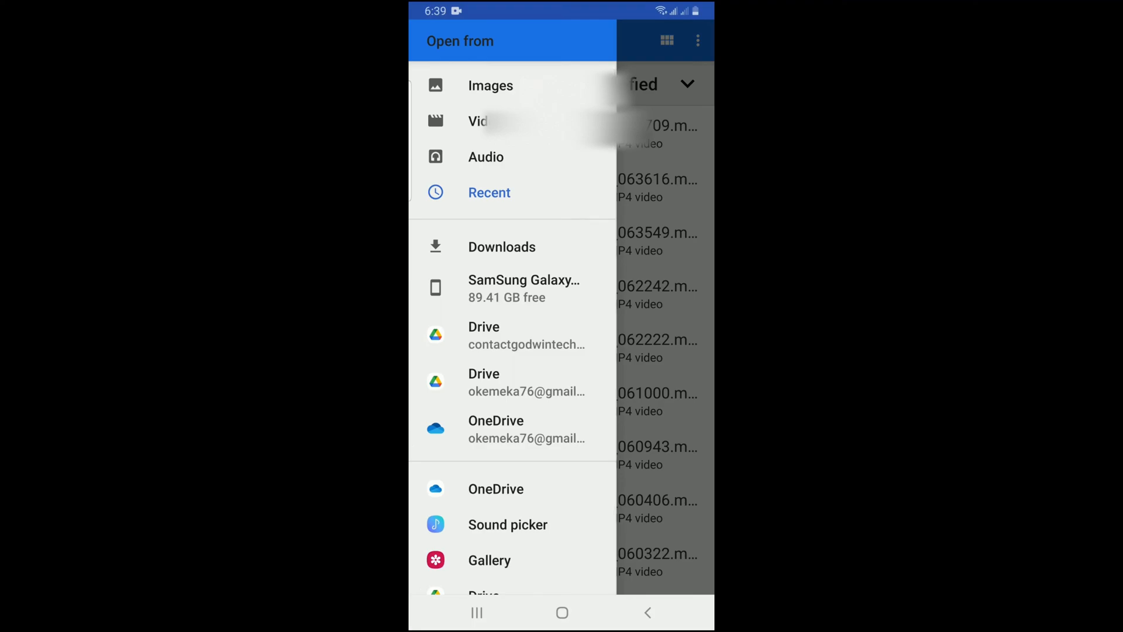
pyautogui.click(500, 246)
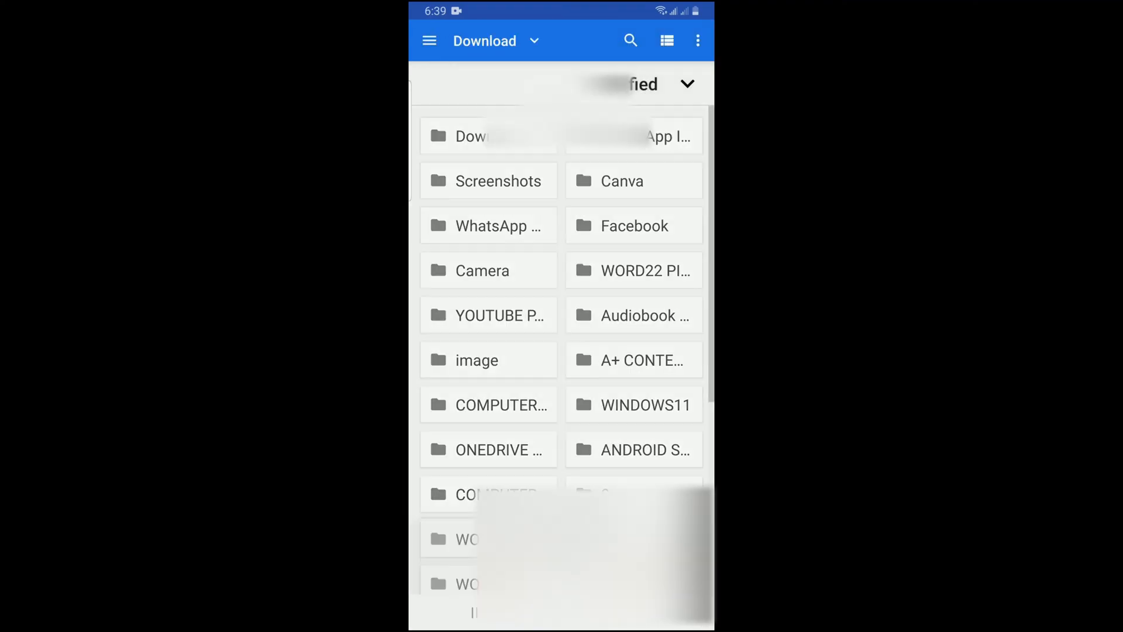
pyautogui.scroll(-3)
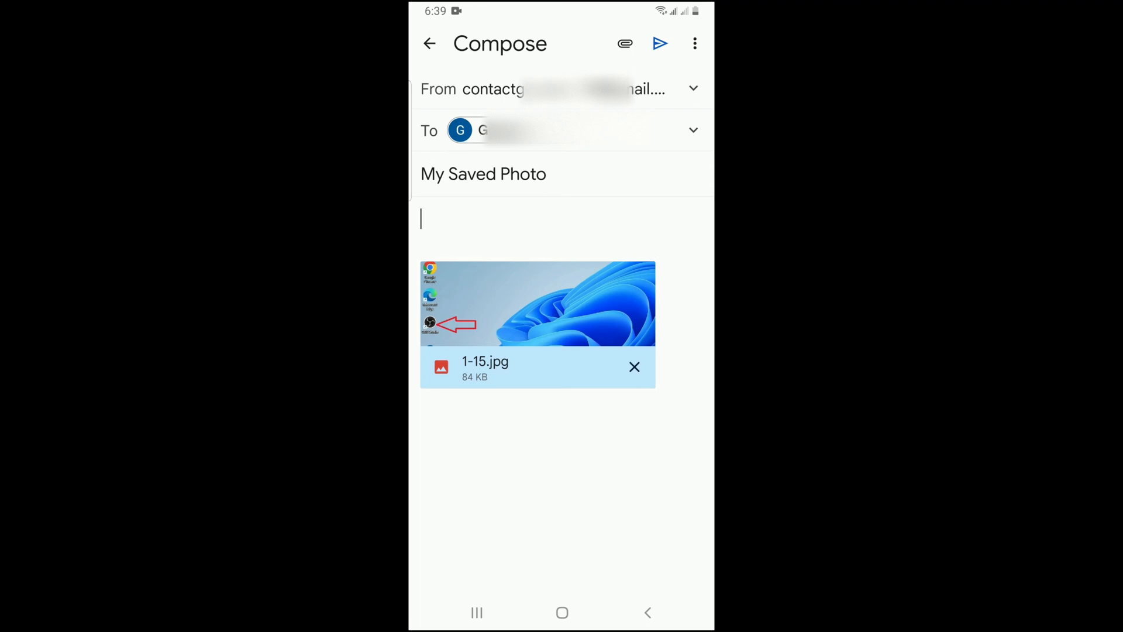
# Send the email and view the received 'My Saved Photo' message with 1-15.jpg attached
pyautogui.click(660, 43)
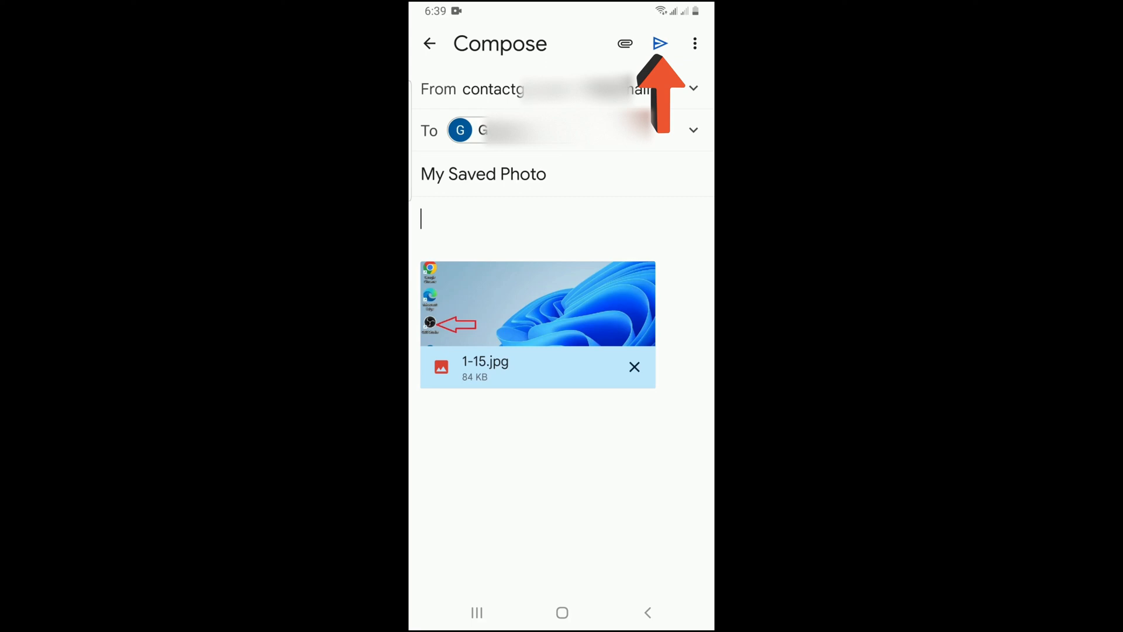
pyautogui.click(660, 42)
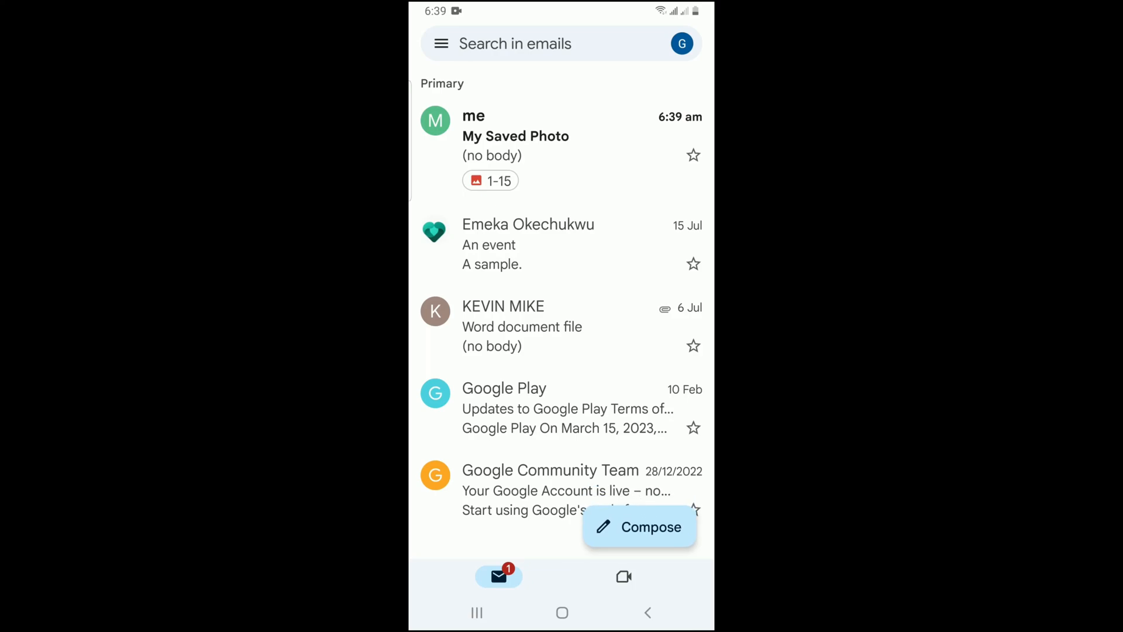
pyautogui.click(515, 136)
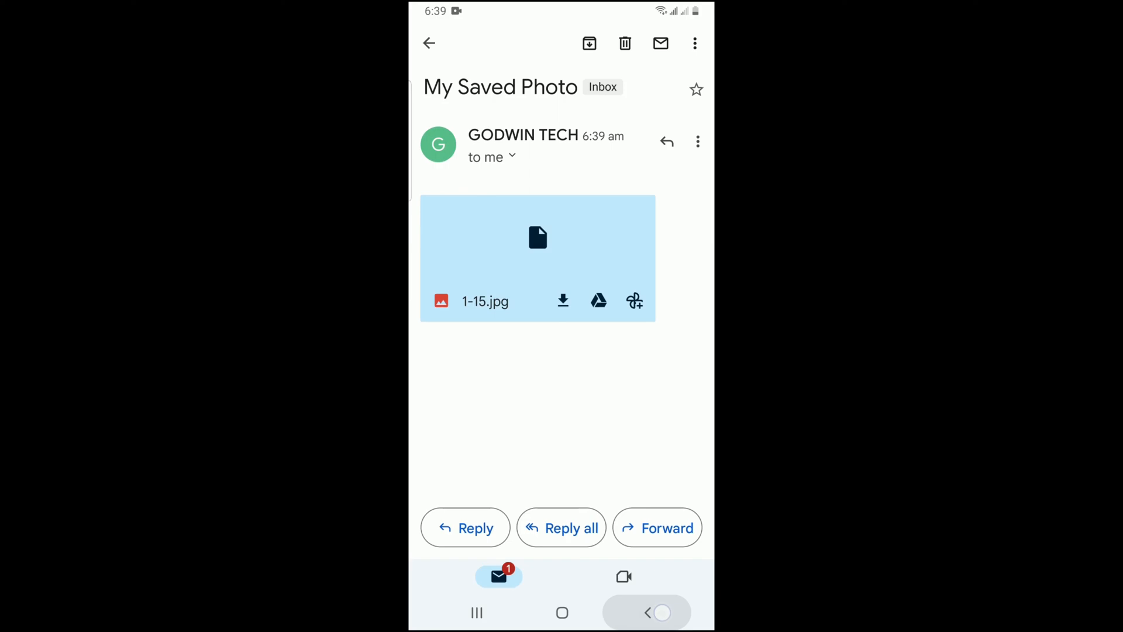